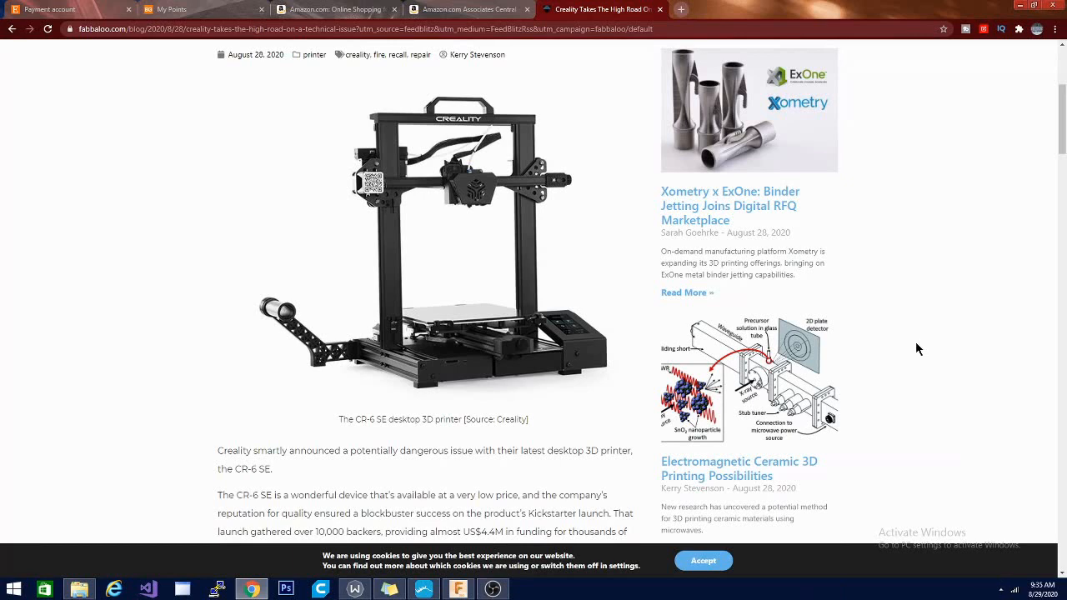
# Scroll the Fabbaloo article past the printer photo to the 'Creality CR-6 SE Fire' heading
pyautogui.scroll(-3)
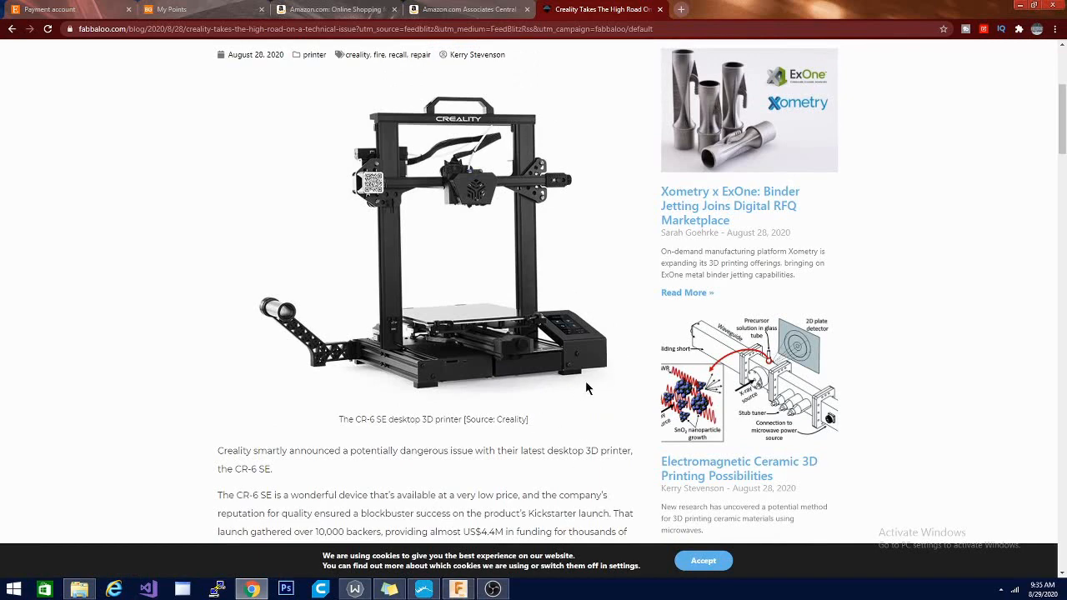
pyautogui.scroll(-3)
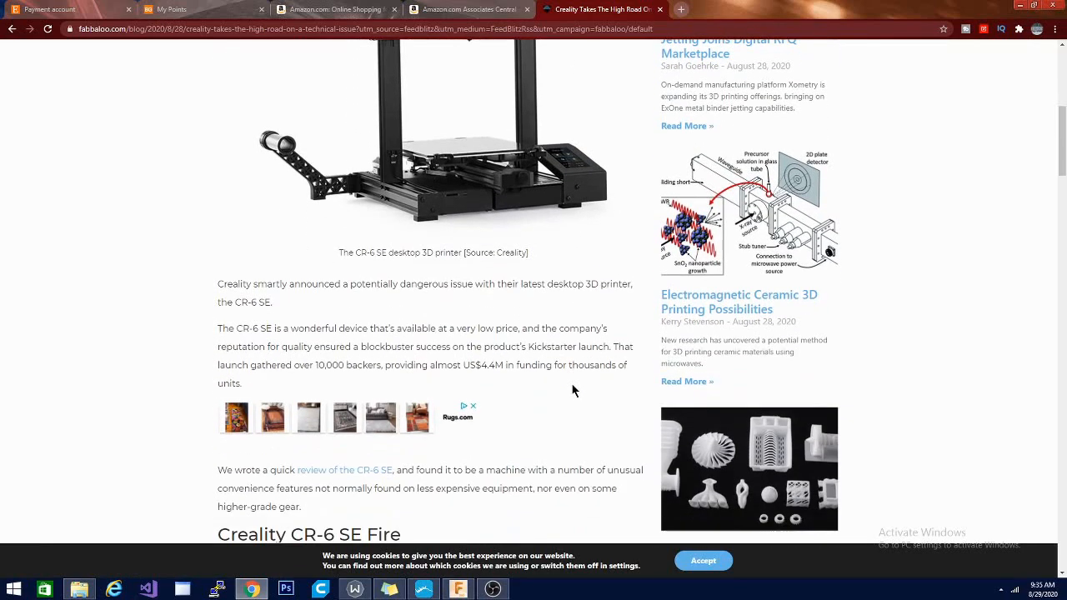
pyautogui.scroll(-3)
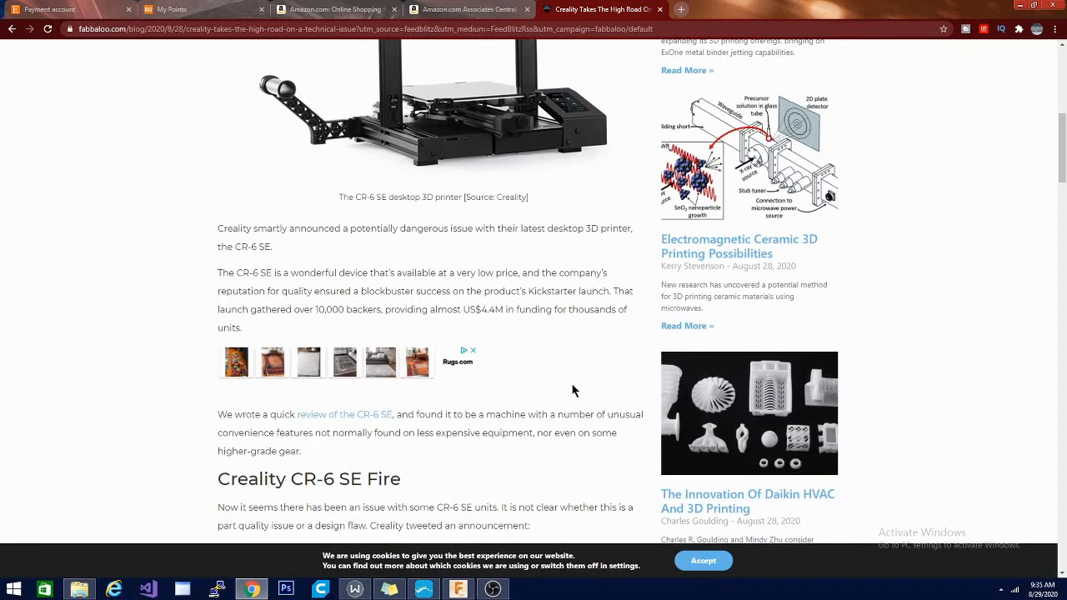
pyautogui.scroll(-3)
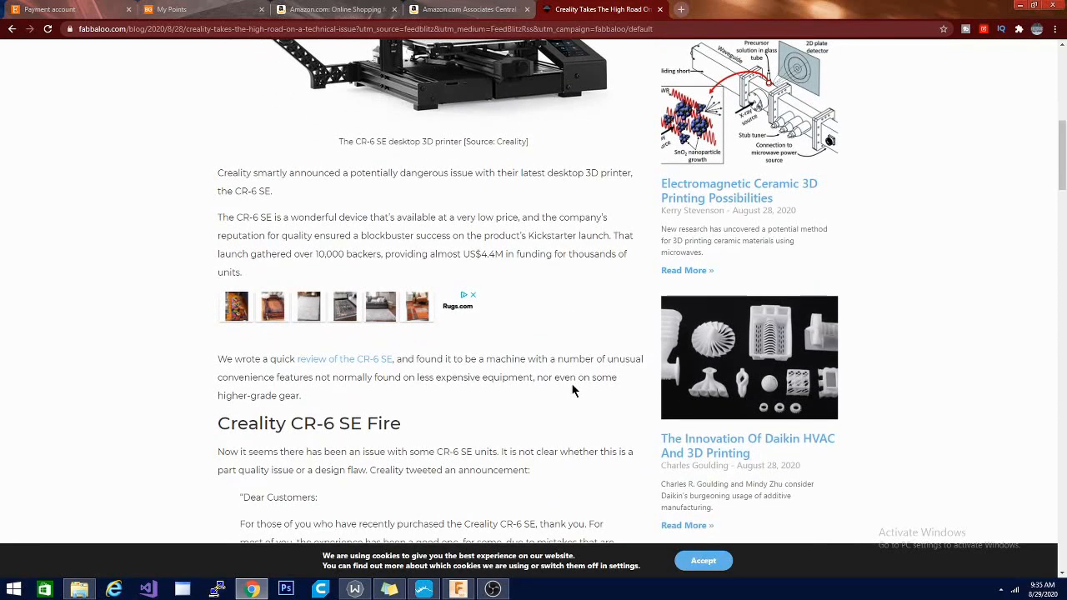
pyautogui.click(490, 587)
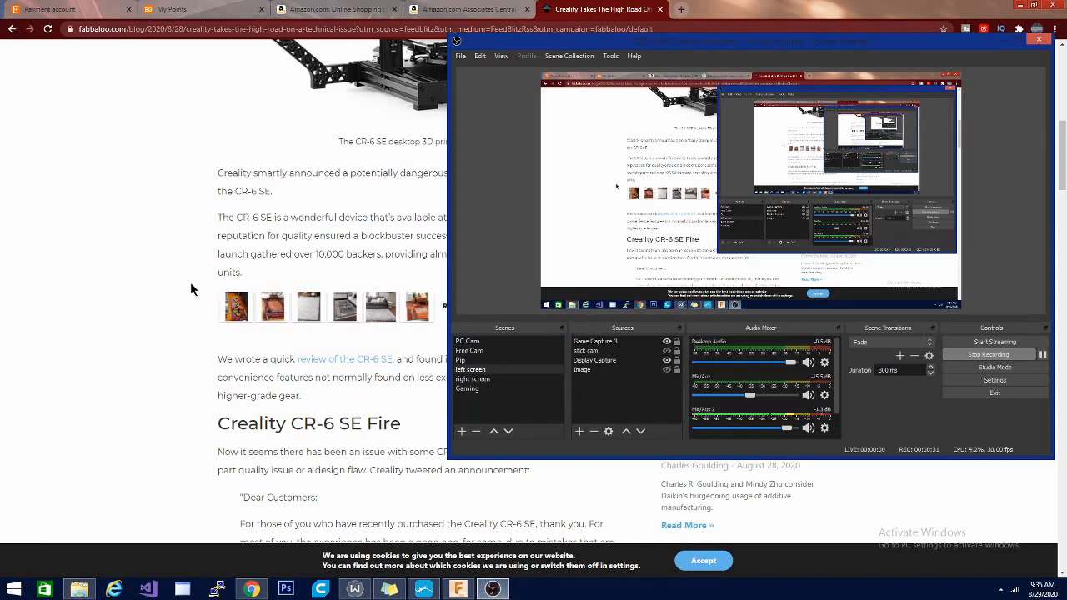
pyautogui.click(1040, 40)
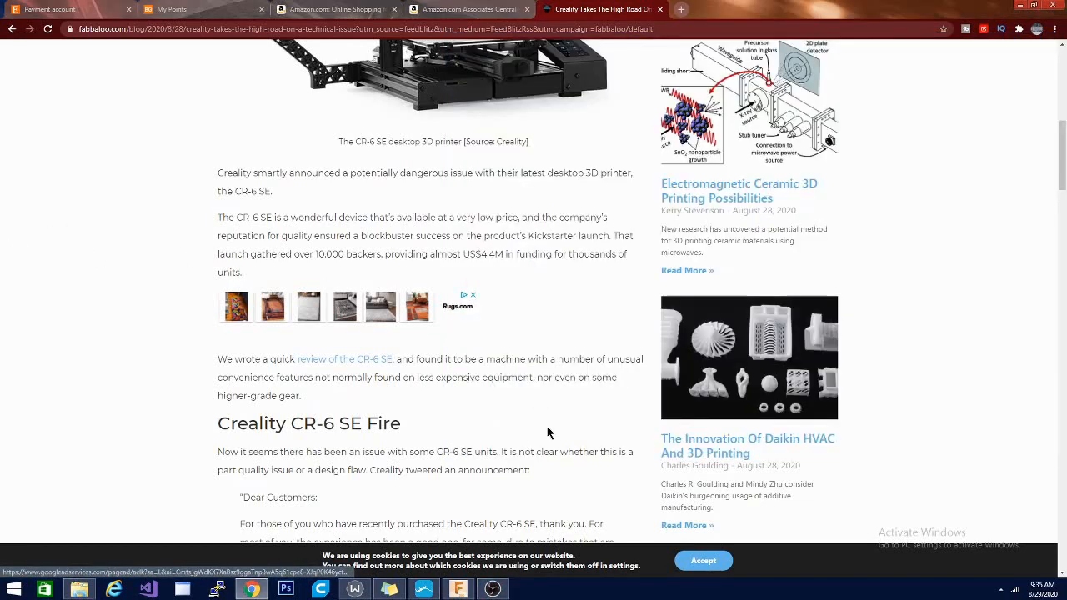
# Scroll through Creality's customer statement until the embedded CR-6 SE fire tweet appears
pyautogui.scroll(-3)
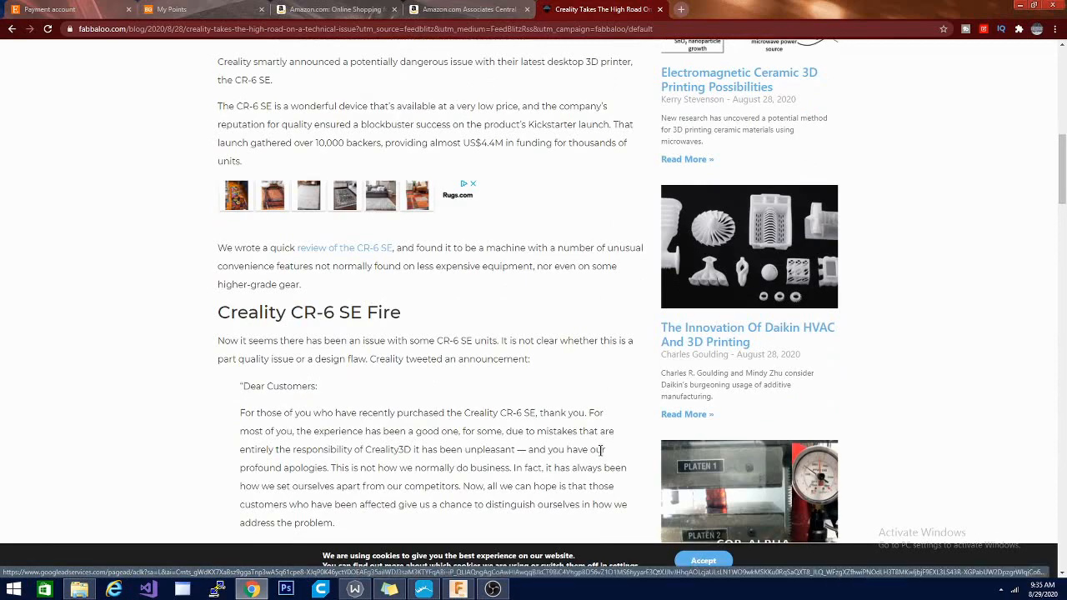
pyautogui.scroll(-3)
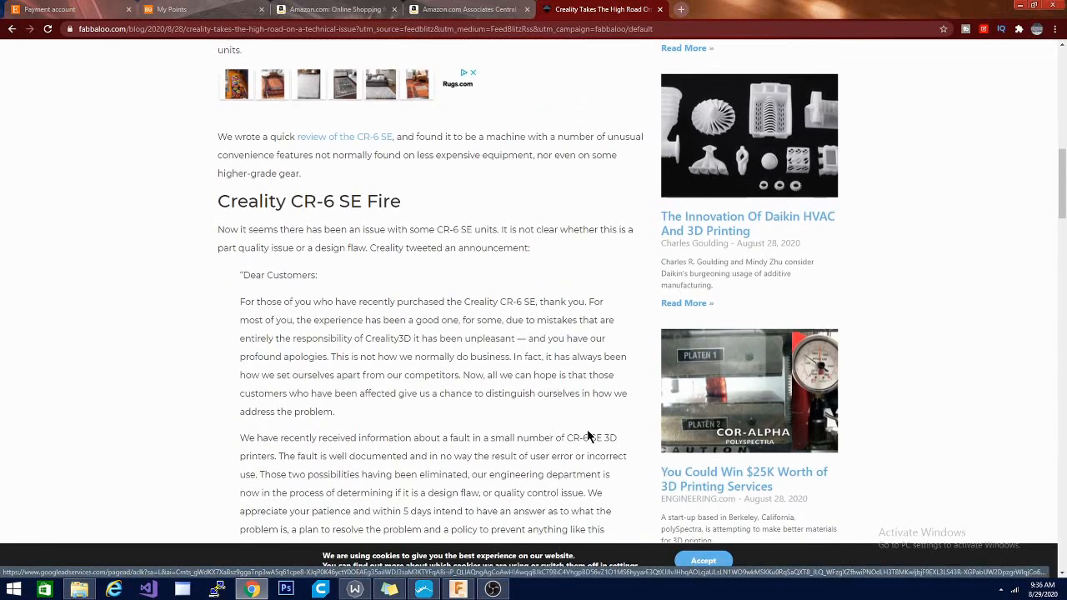
pyautogui.scroll(-3)
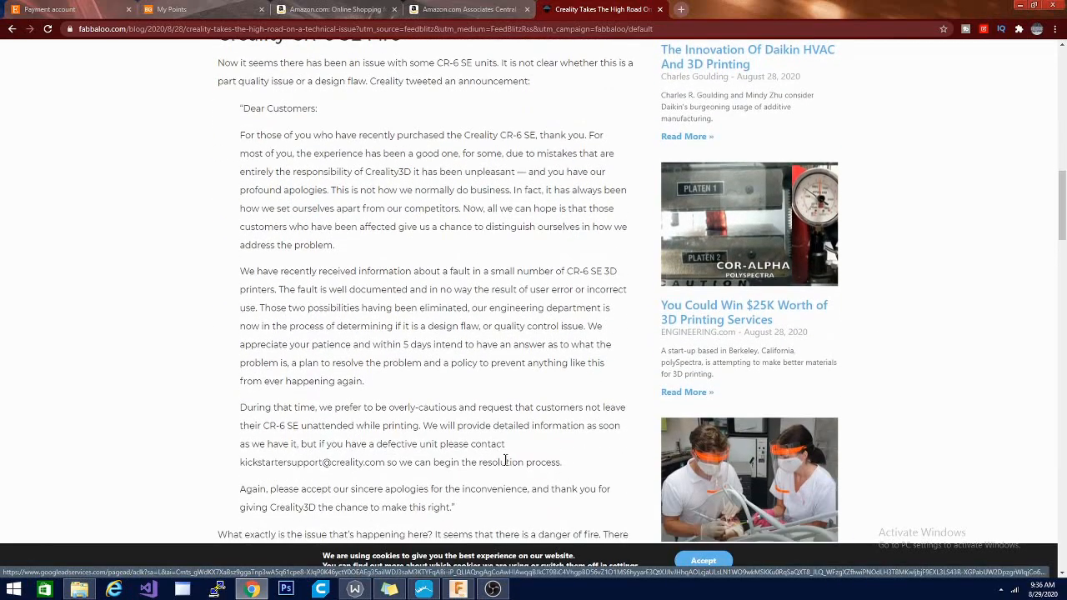
pyautogui.moveTo(396, 150)
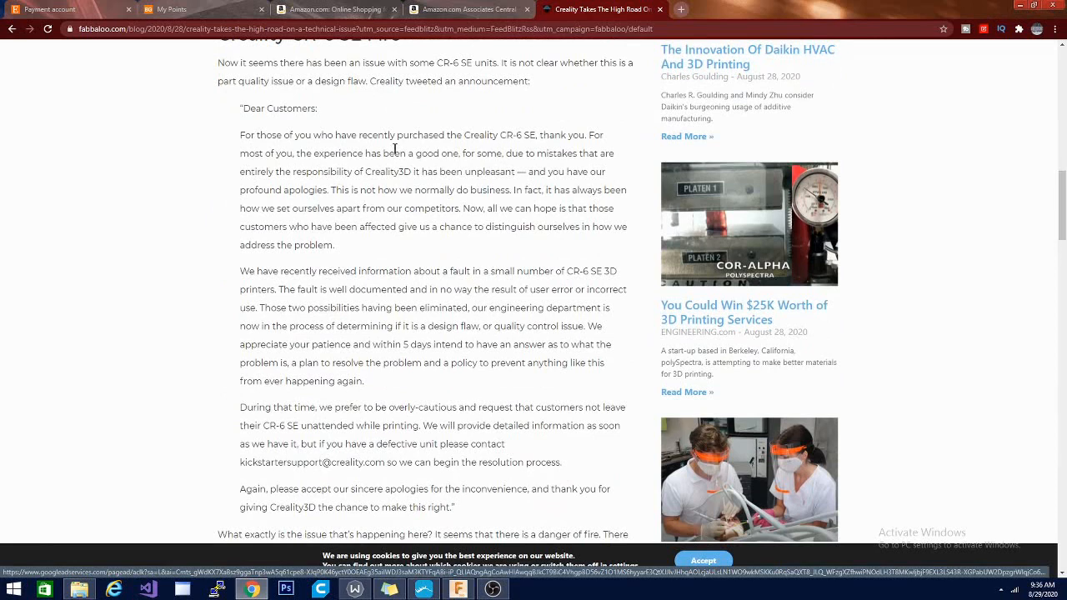
pyautogui.moveTo(376, 320)
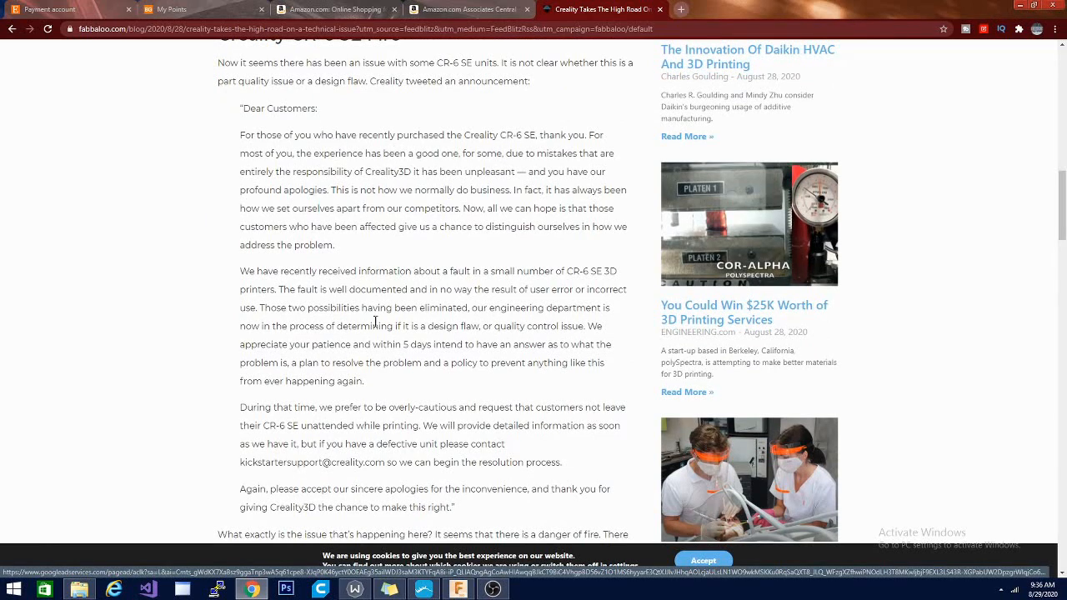
pyautogui.moveTo(780, 244)
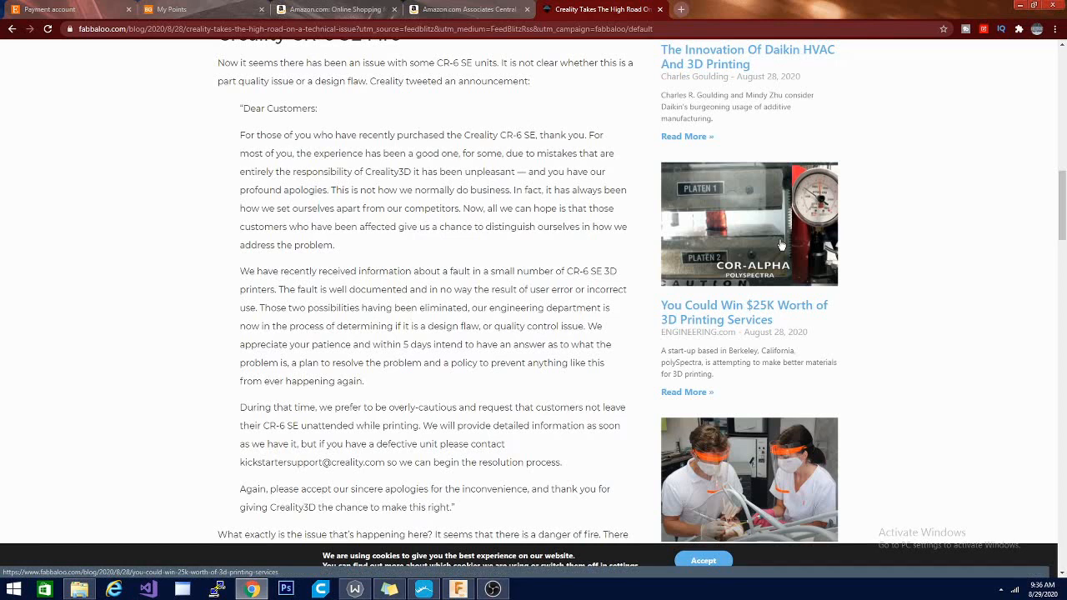
pyautogui.moveTo(262, 194)
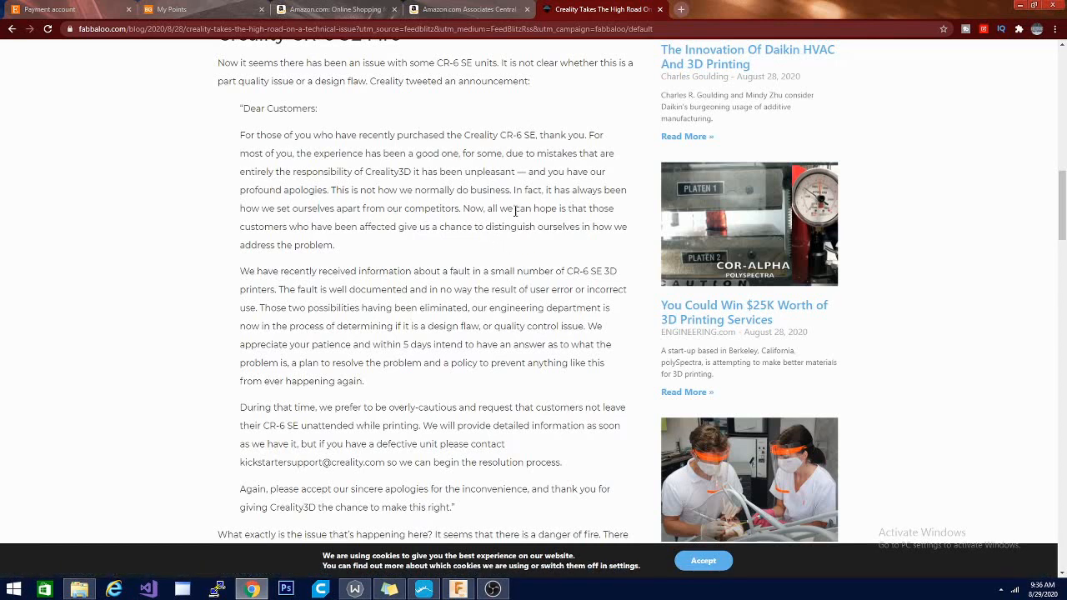
pyautogui.moveTo(340, 284)
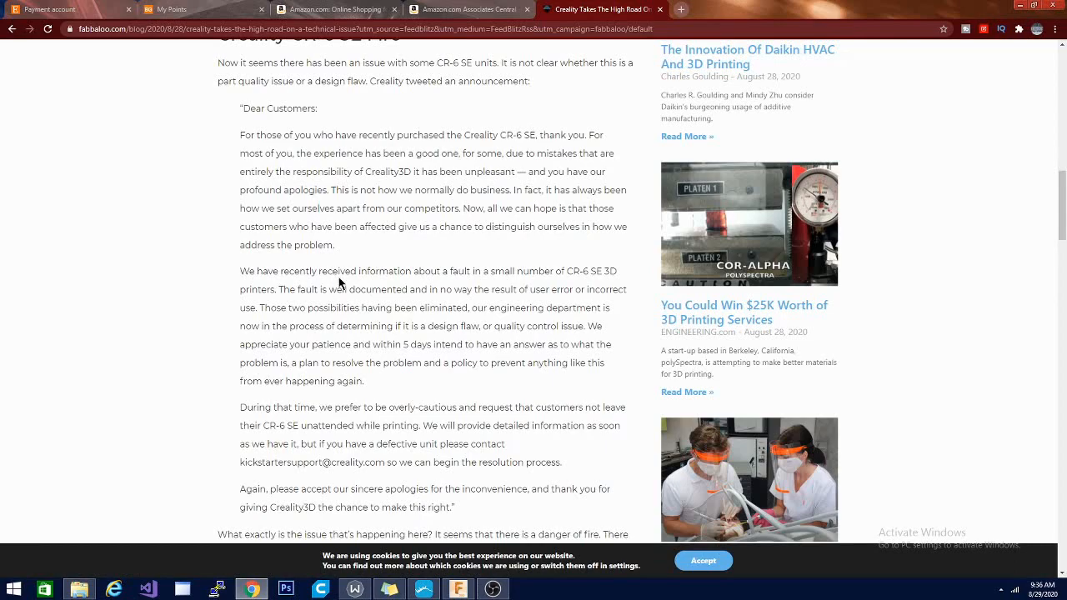
pyautogui.moveTo(410, 307)
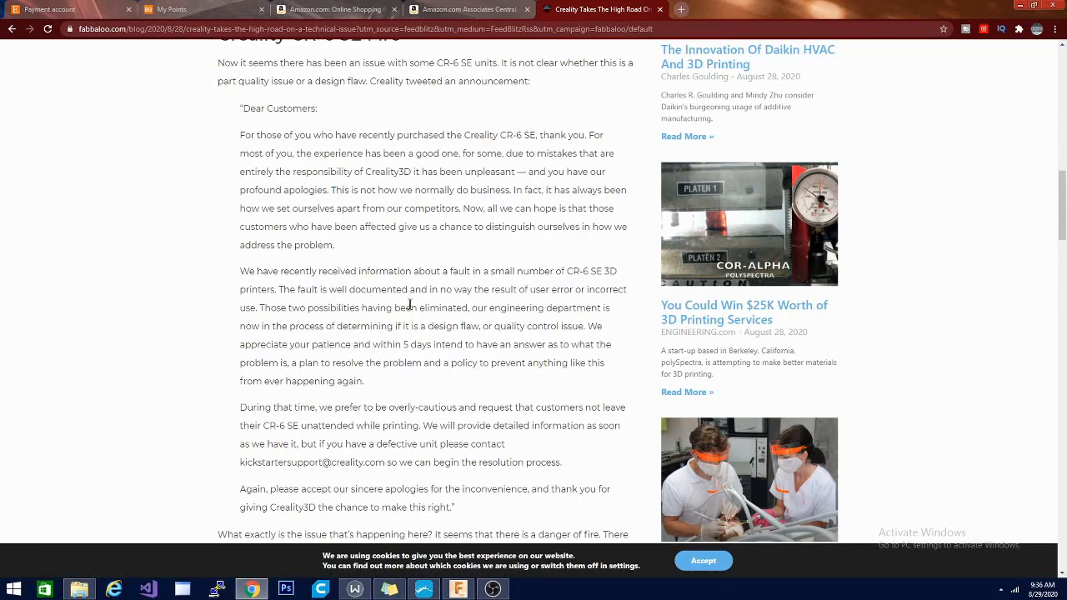
pyautogui.scroll(3)
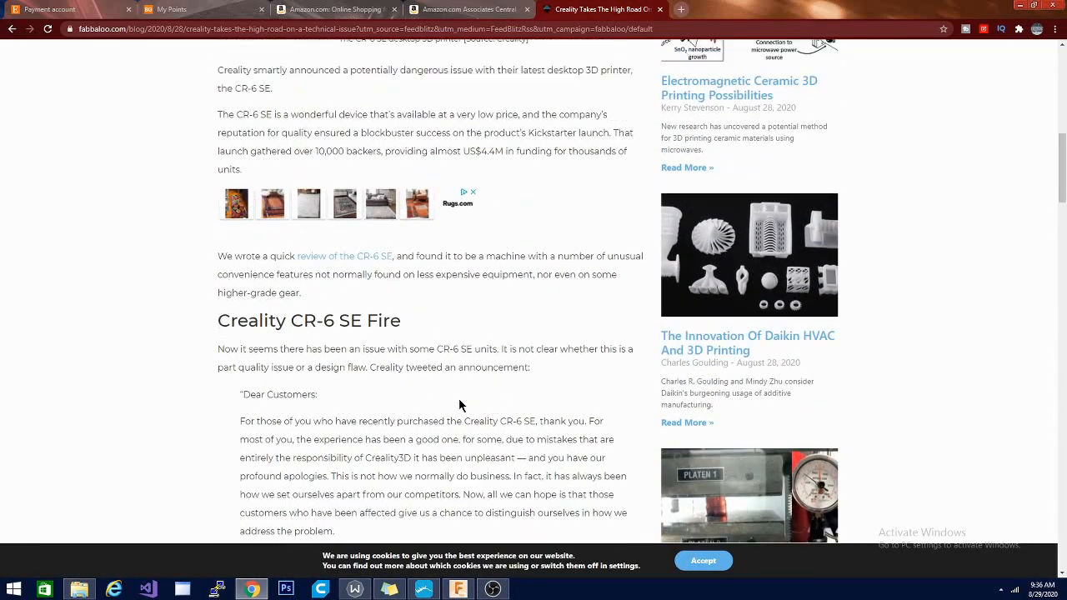
pyautogui.scroll(-3)
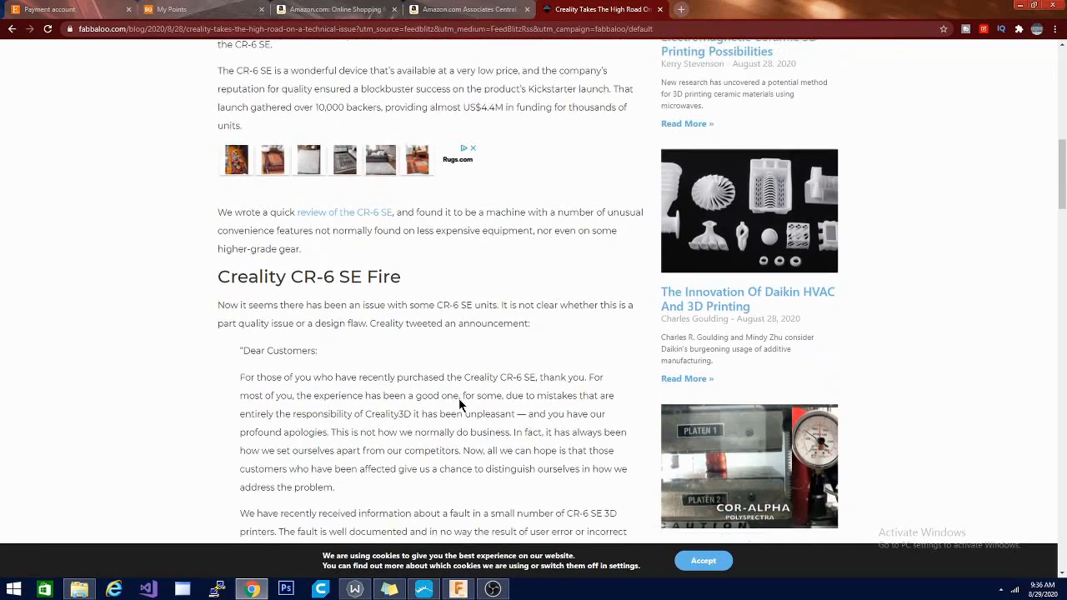
pyautogui.scroll(-3)
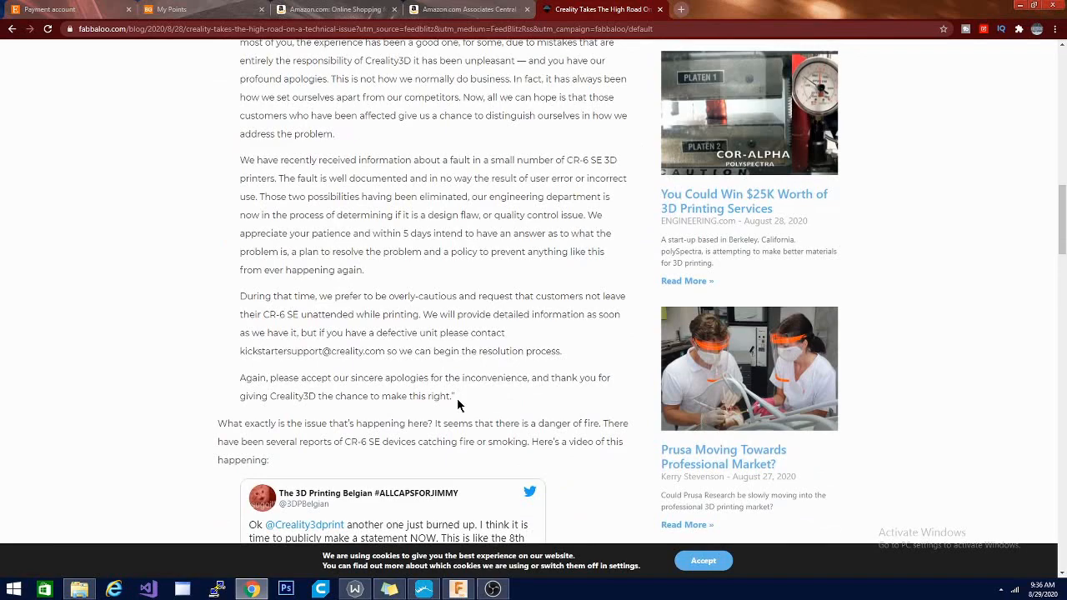
pyautogui.moveTo(472, 514)
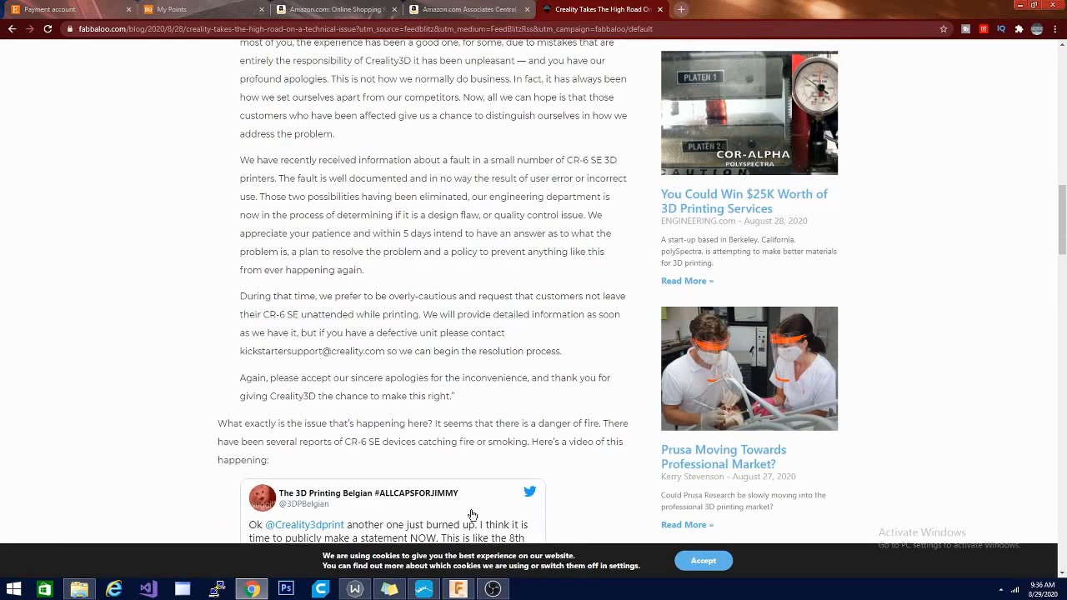
pyautogui.moveTo(115, 192)
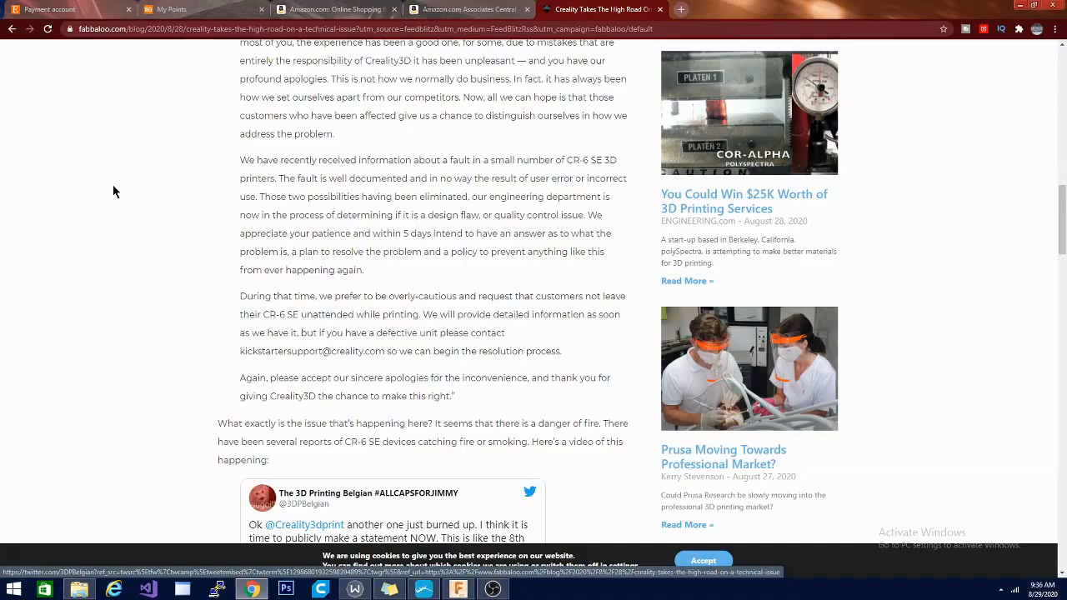
pyautogui.moveTo(195, 299)
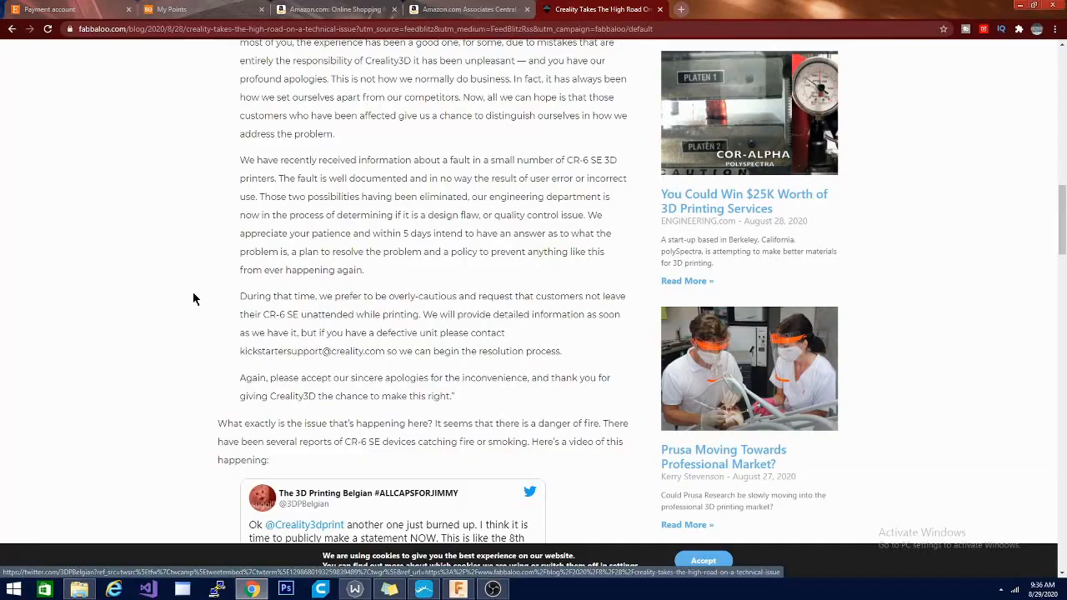
pyautogui.moveTo(181, 298)
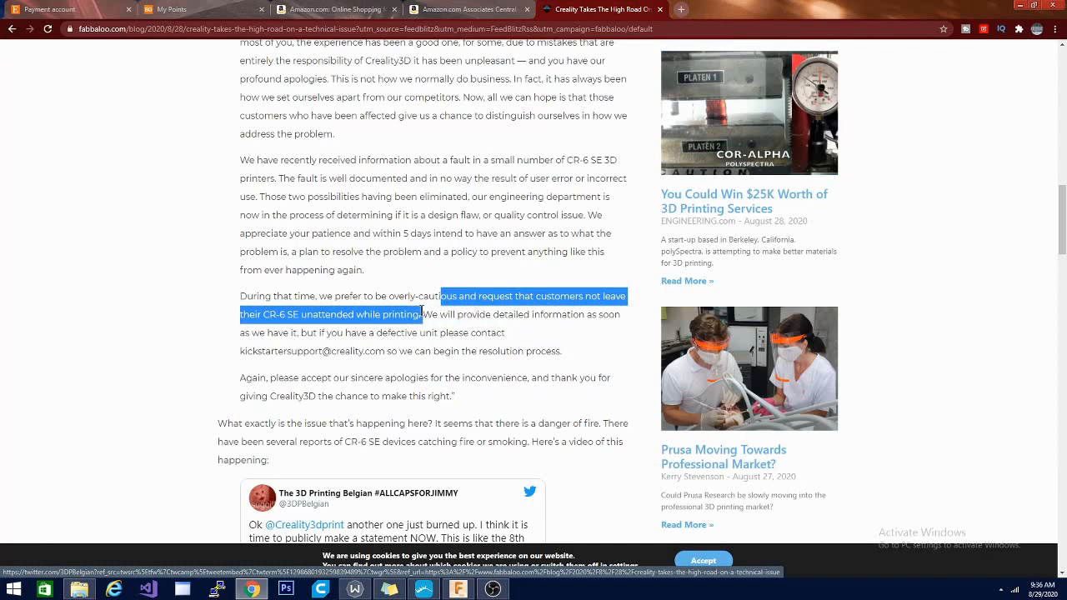
pyautogui.moveTo(374, 414)
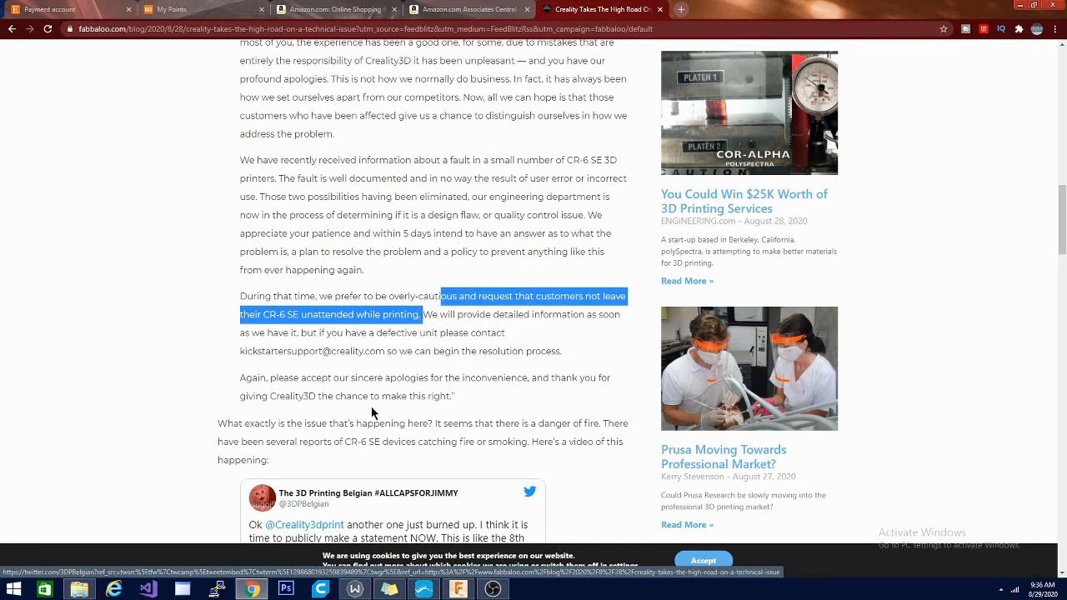
pyautogui.moveTo(592, 400)
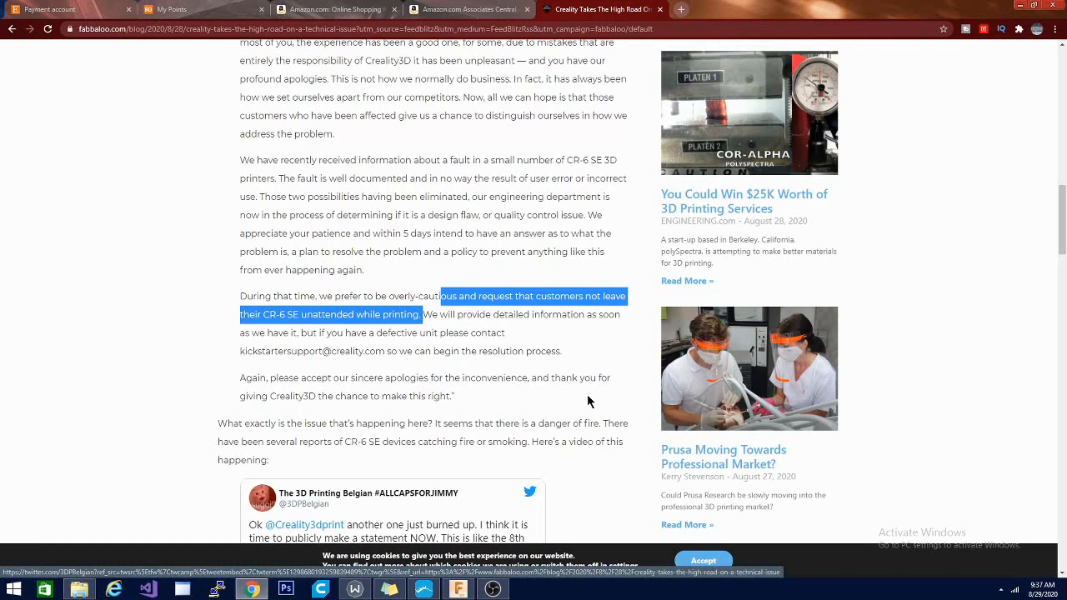
pyautogui.moveTo(356, 400)
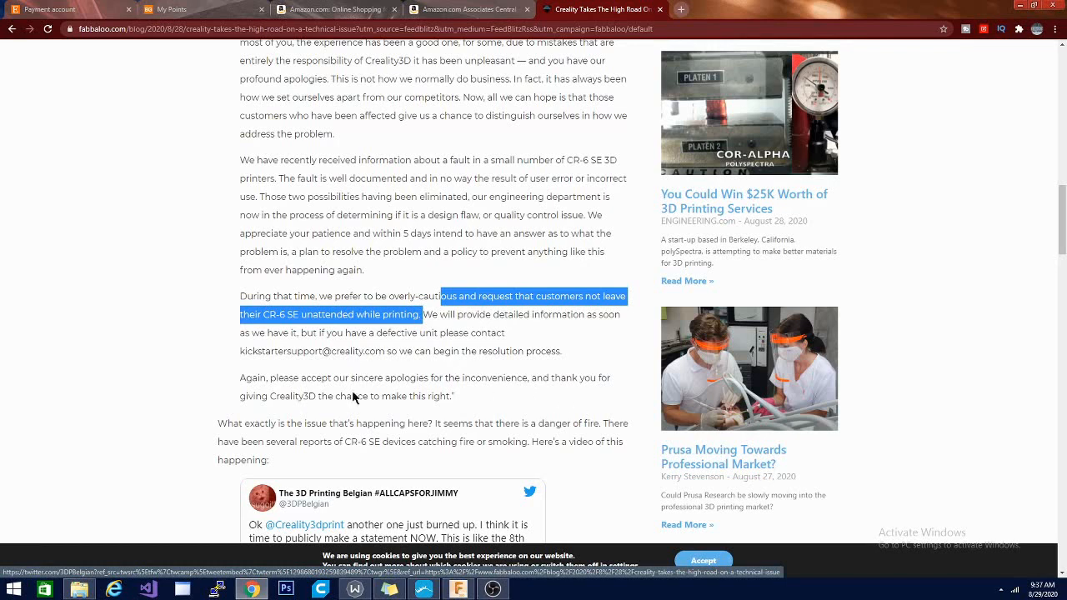
pyautogui.moveTo(235, 315)
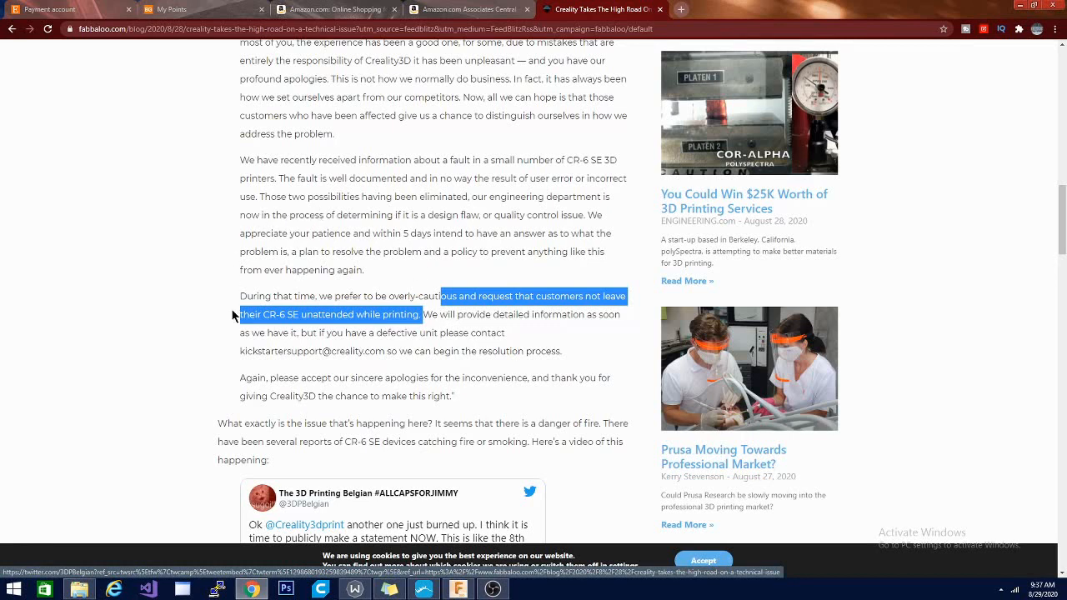
pyautogui.moveTo(300, 171)
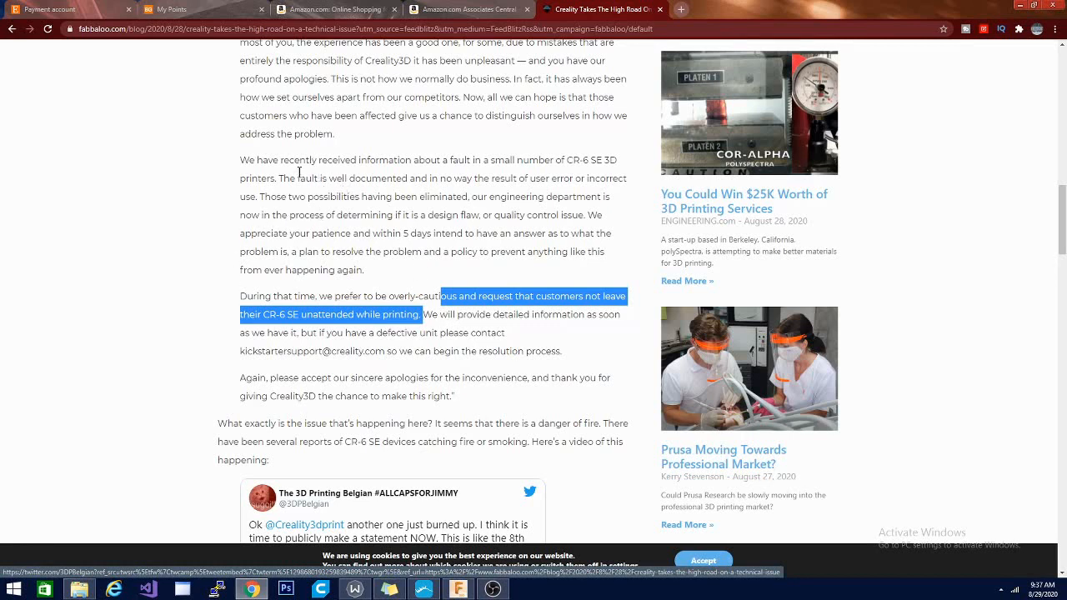
pyautogui.moveTo(443, 177)
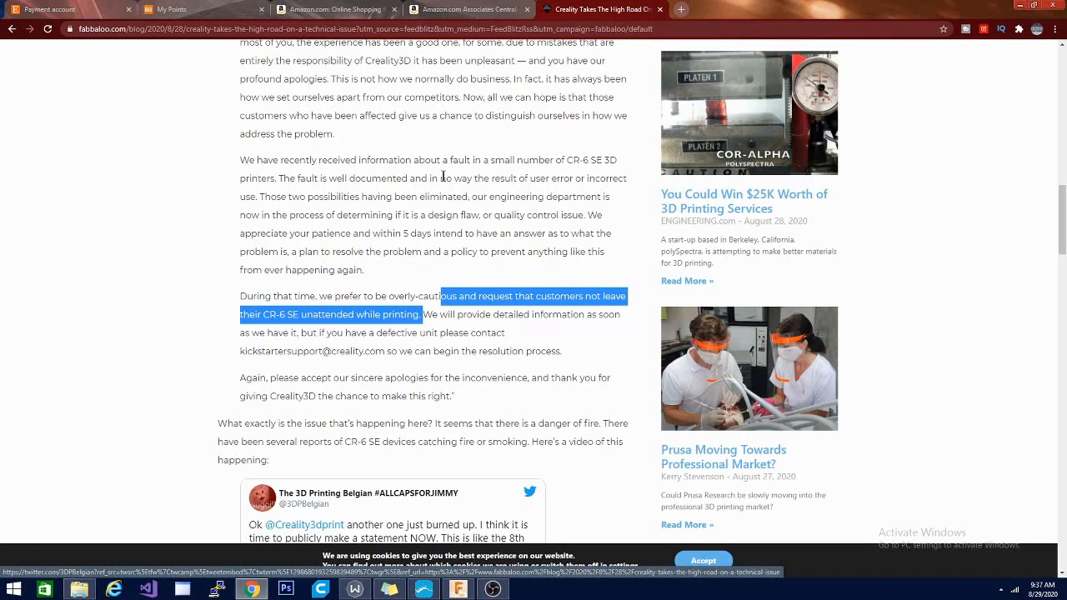
pyautogui.moveTo(567, 200)
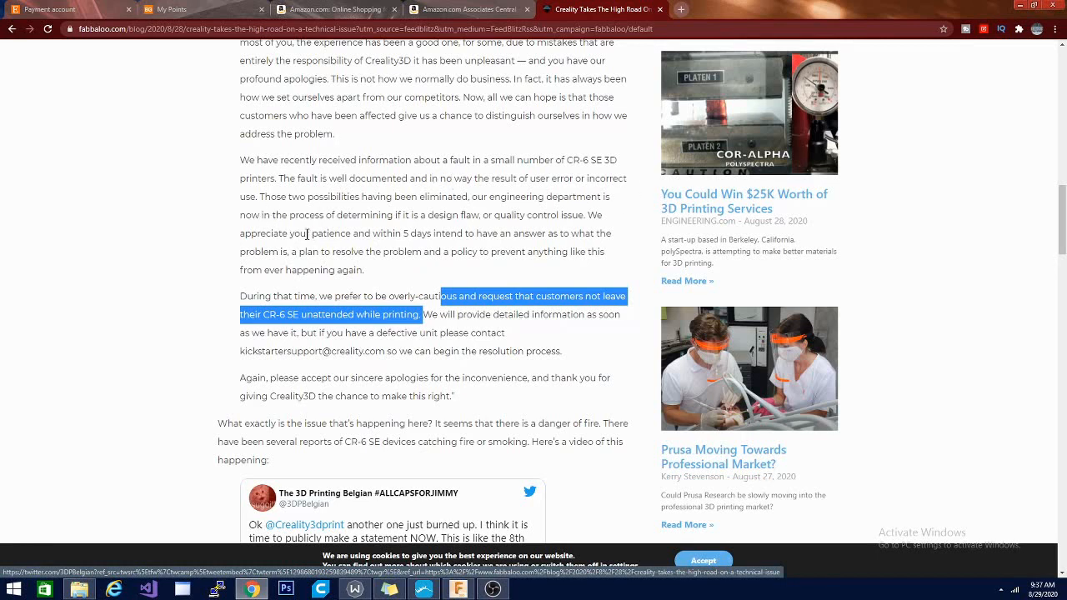
pyautogui.moveTo(453, 197)
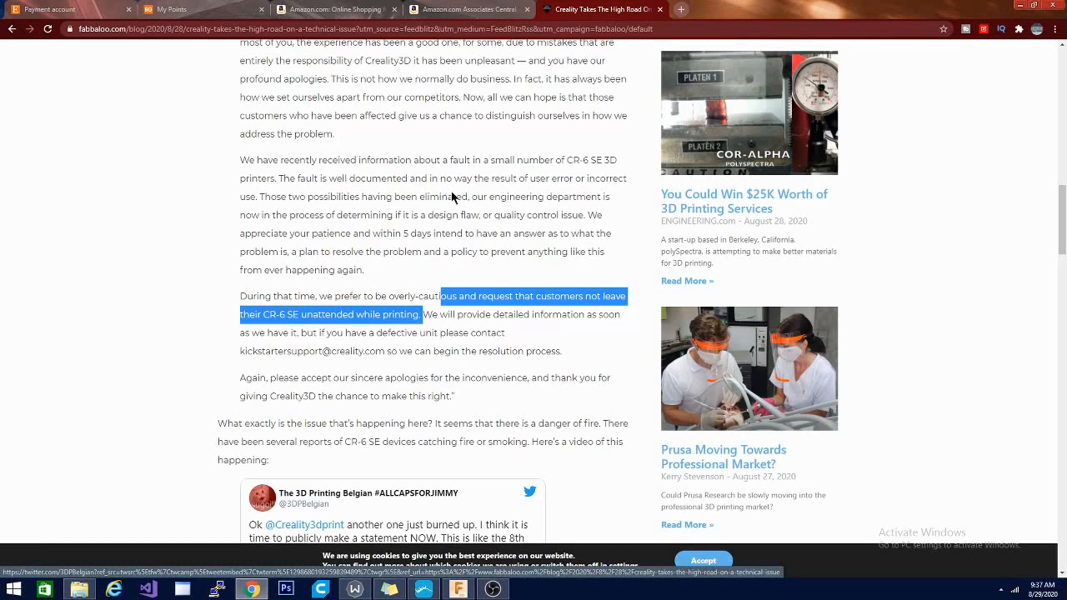
pyautogui.moveTo(431, 220)
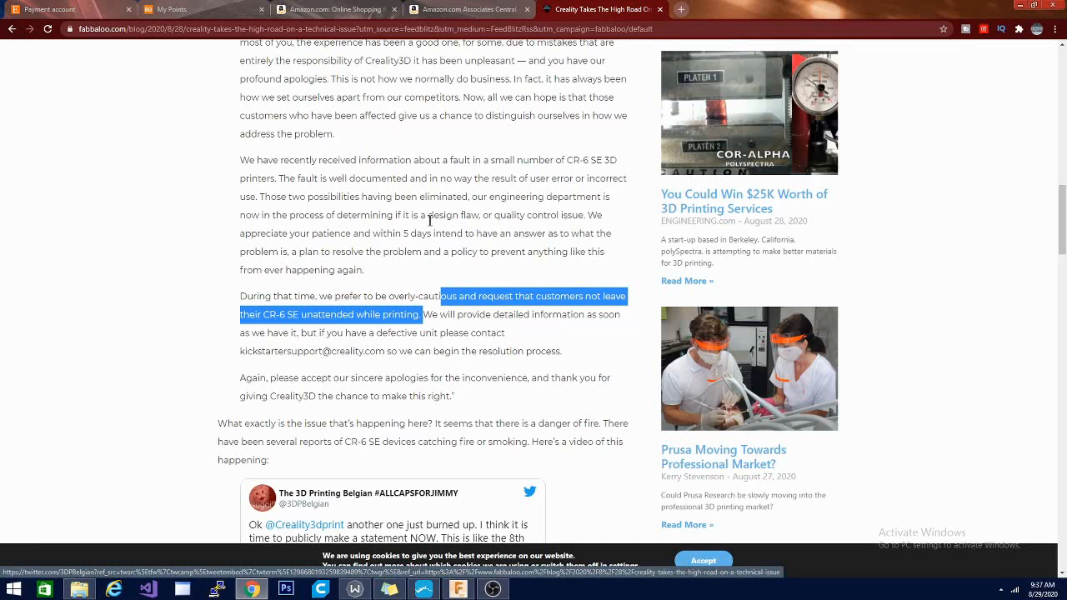
pyautogui.moveTo(490, 184)
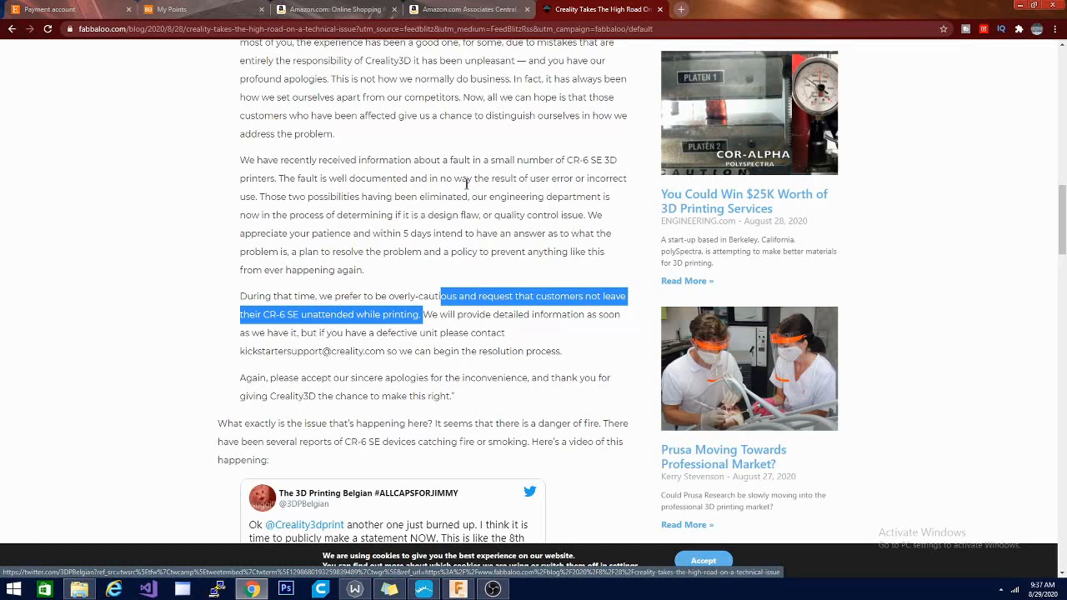
pyautogui.moveTo(377, 252)
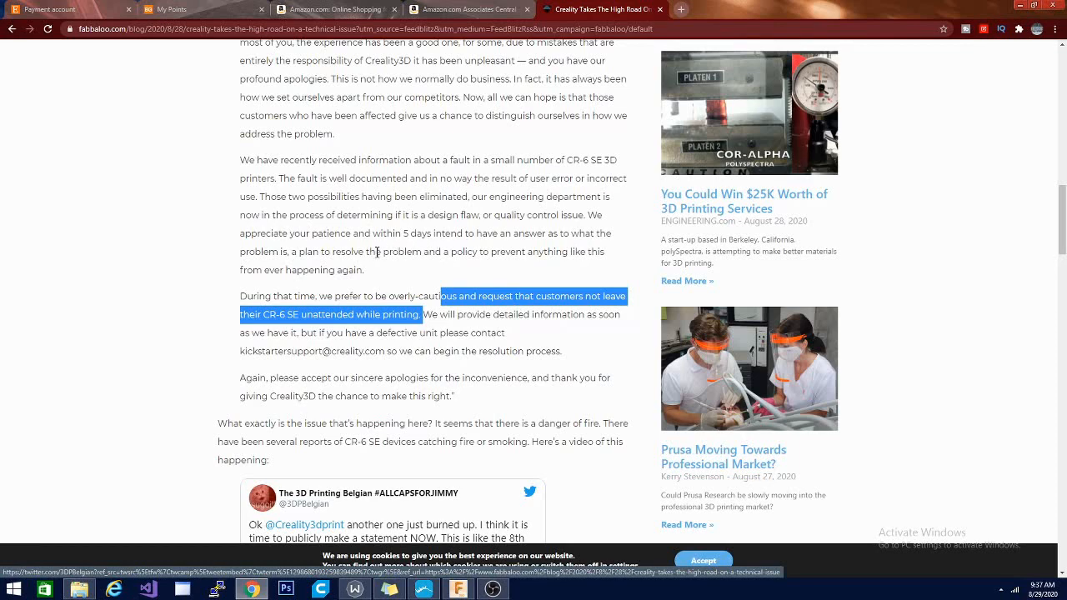
pyautogui.moveTo(449, 247)
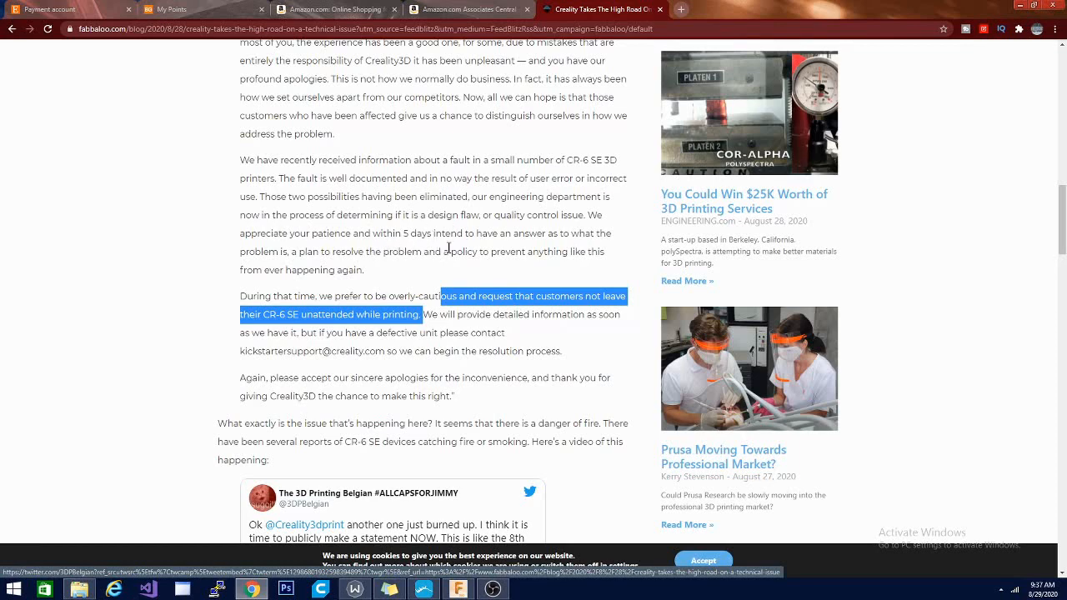
# Scroll down until The 3D Printing Belgian's embedded tweet video is fully in view
pyautogui.scroll(-3)
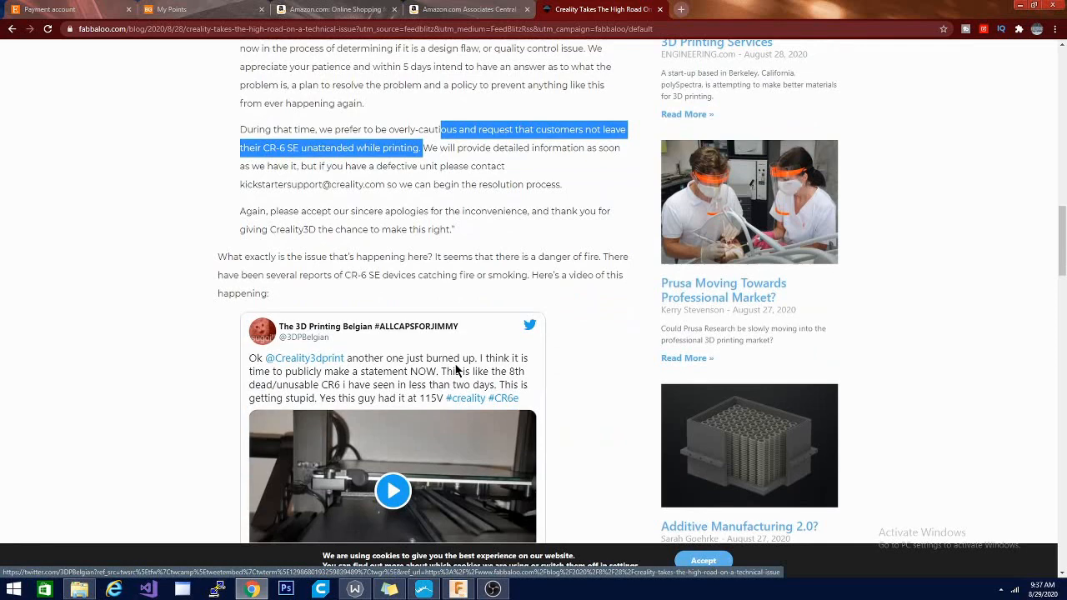
pyautogui.scroll(-3)
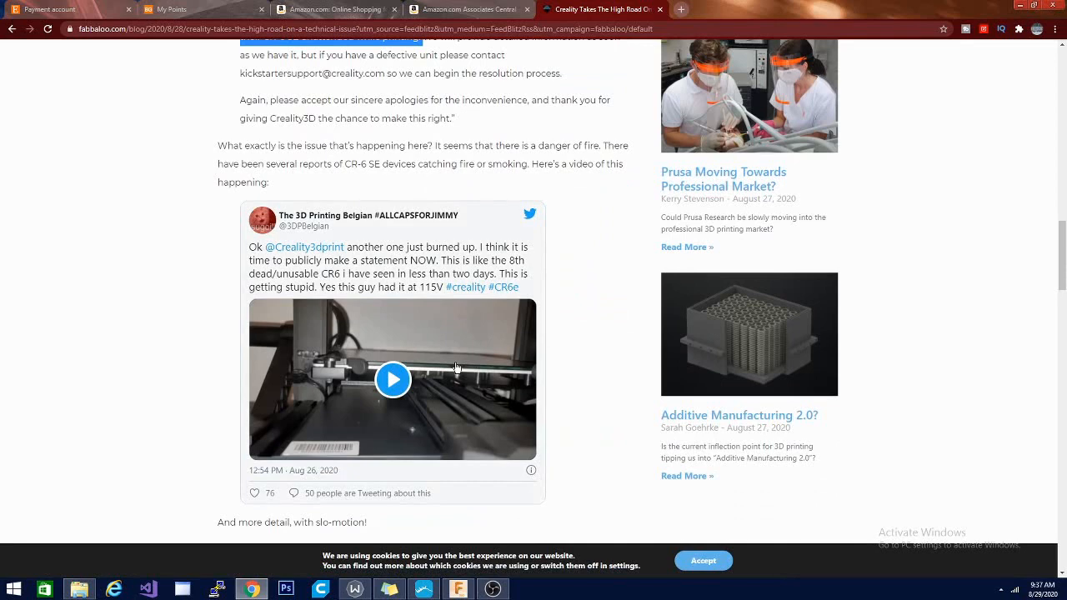
pyautogui.scroll(-3)
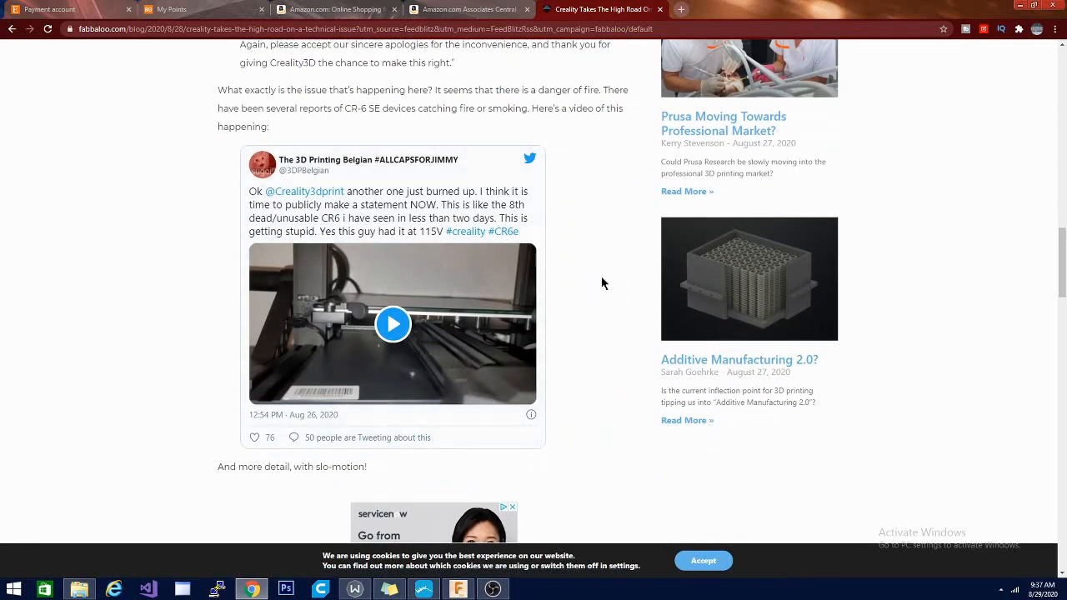
pyautogui.moveTo(324, 281)
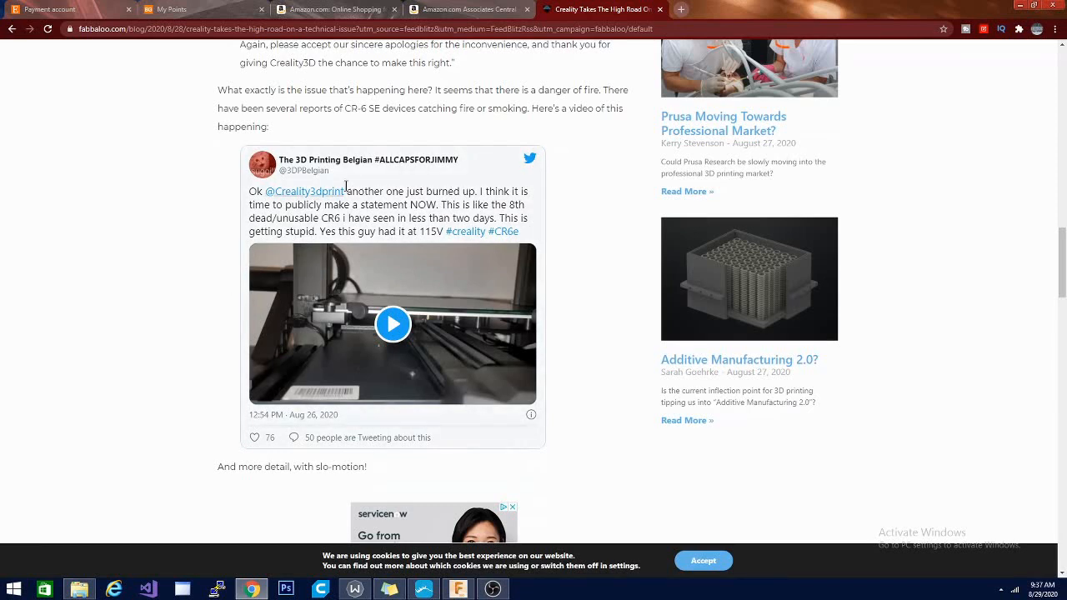
pyautogui.moveTo(277, 250)
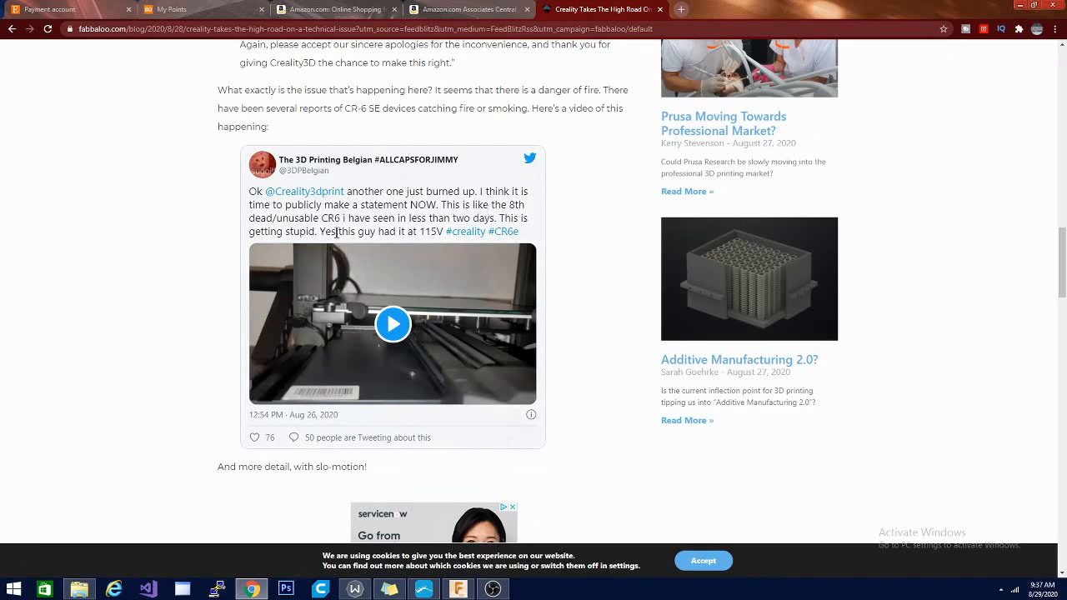
pyautogui.moveTo(393, 330)
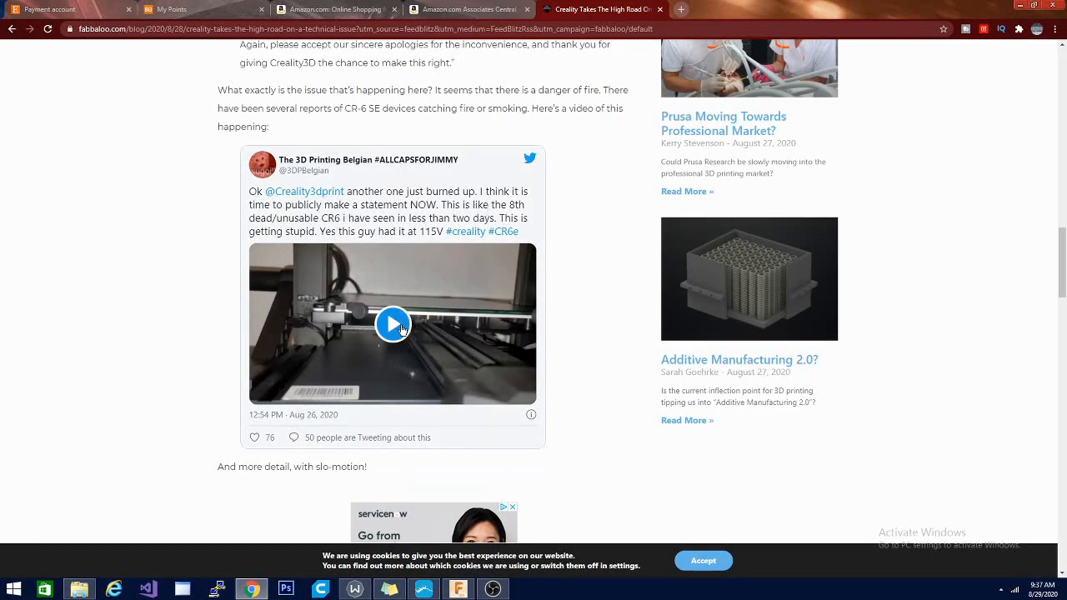
# Play the embedded tweet's burned-up CR6 printer video through to its end
pyautogui.click(394, 323)
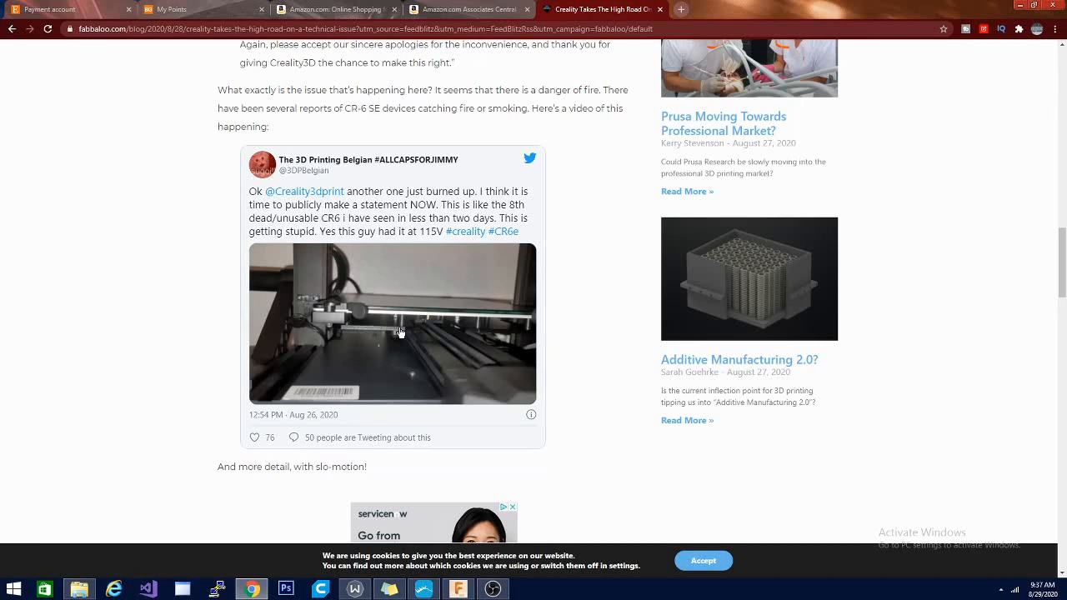
pyautogui.click(392, 324)
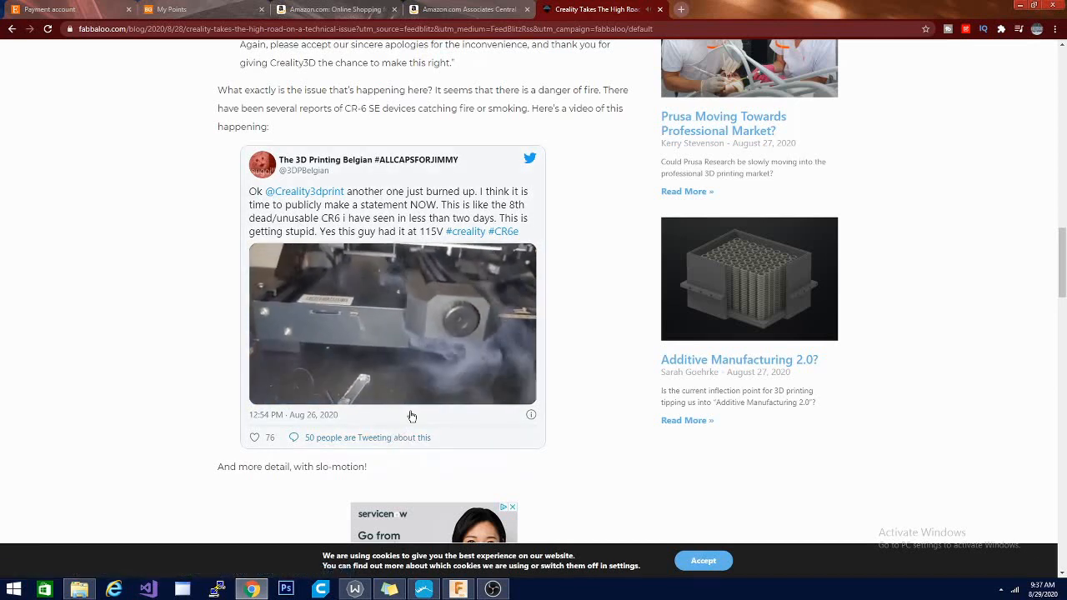
pyautogui.click(392, 324)
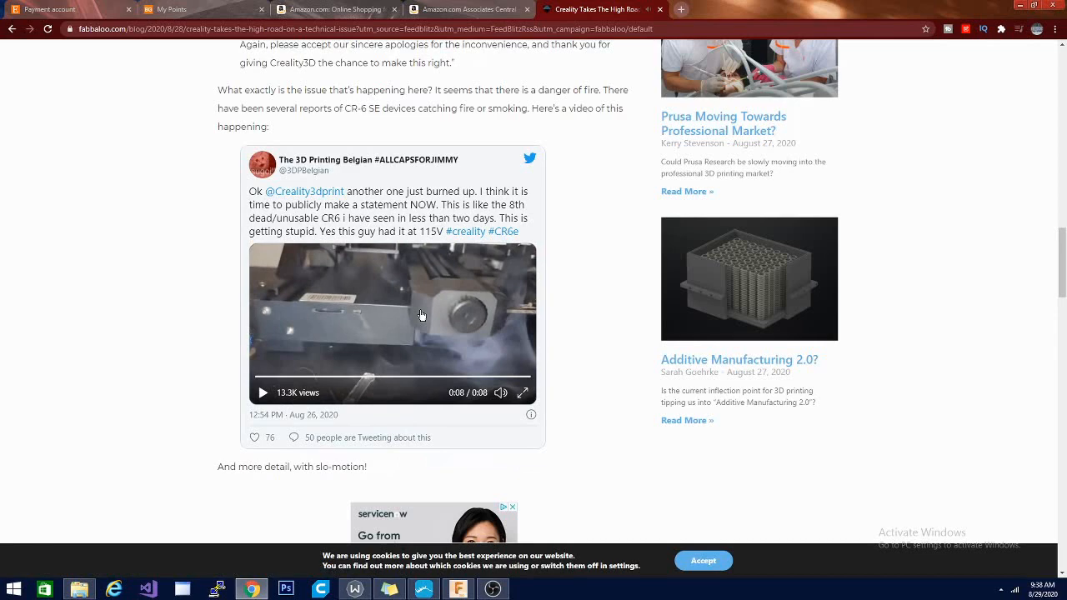
pyautogui.moveTo(425, 283)
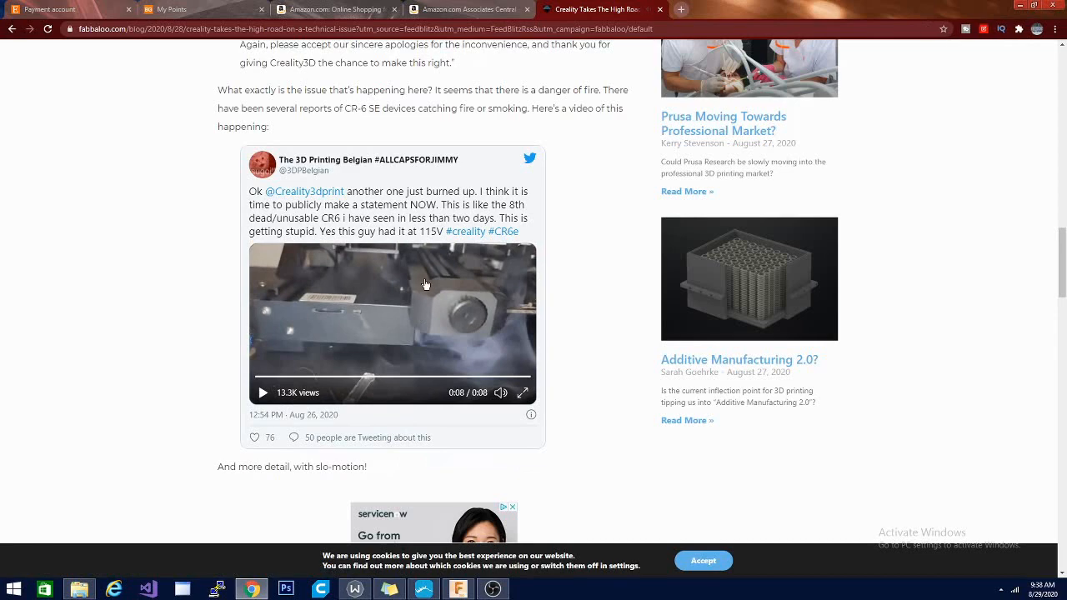
pyautogui.scroll(-3)
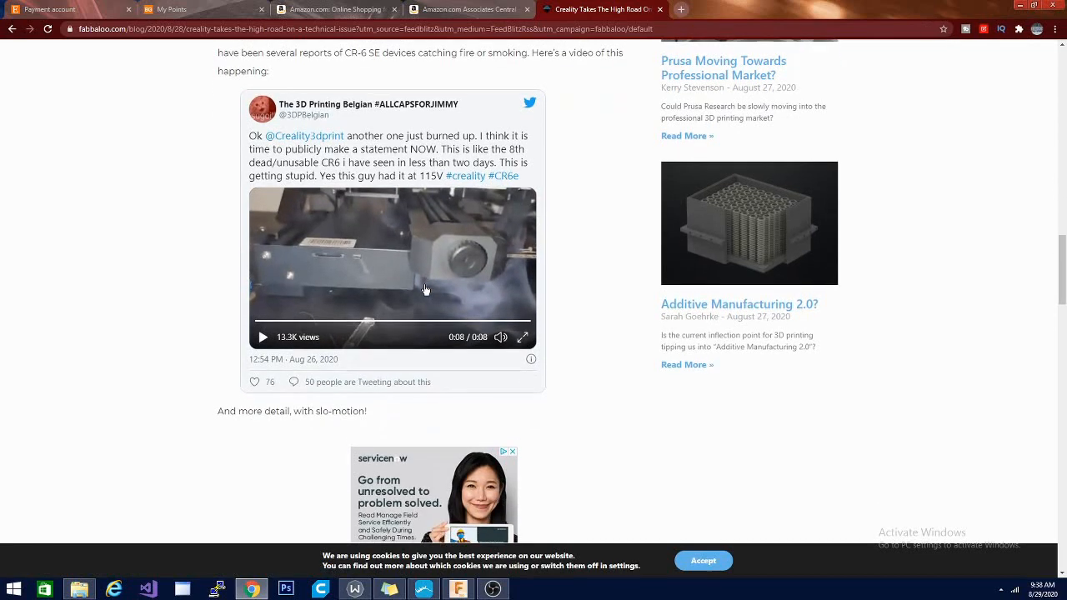
pyautogui.scroll(3)
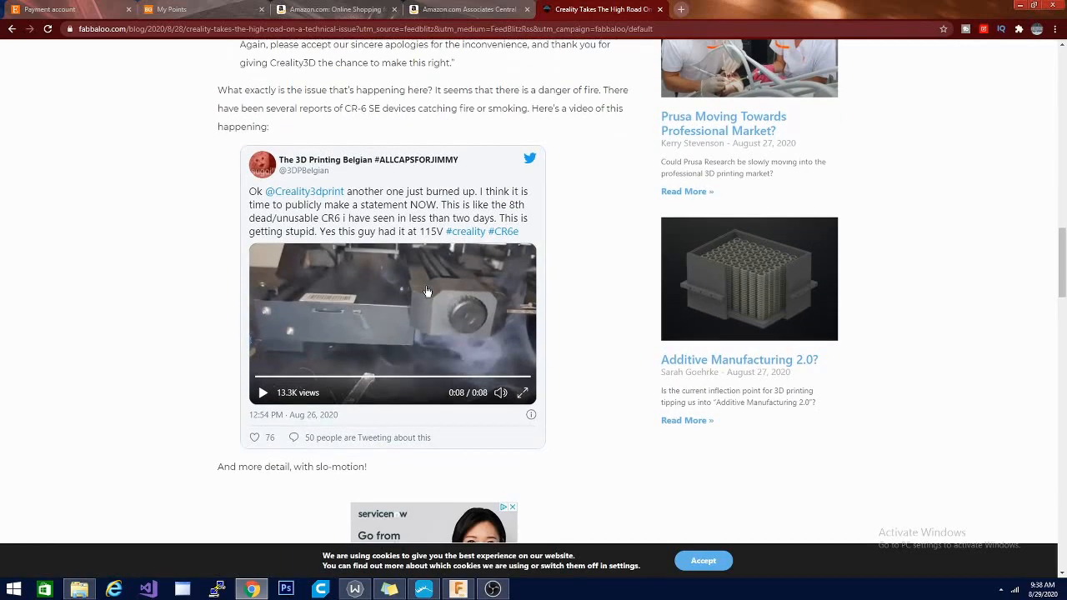